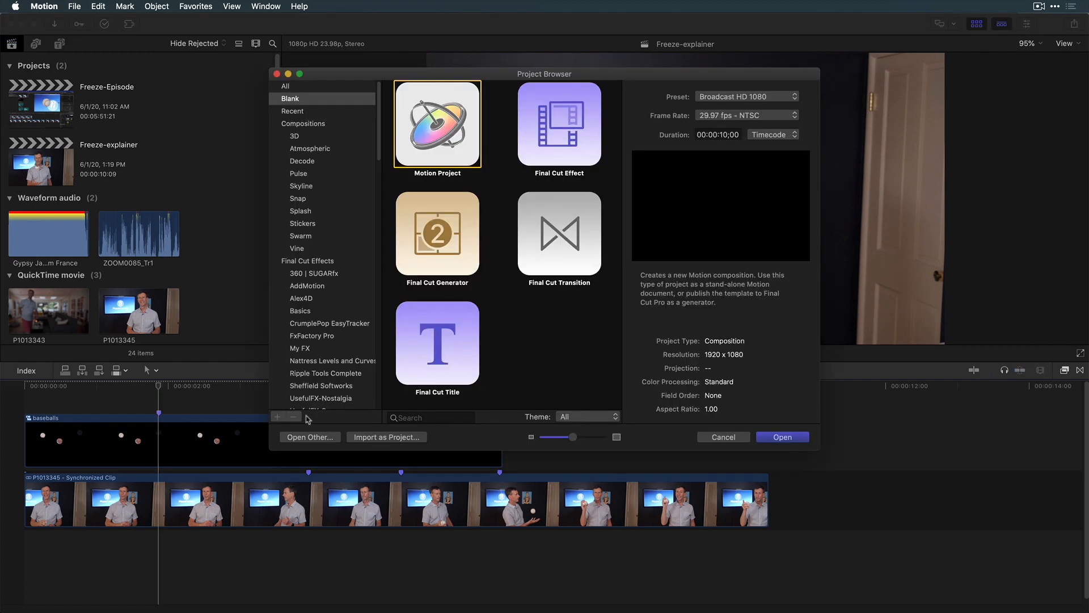
Create a new blank Final Cut Title project from the Project Browser.
{"action": "left_click", "coordinate": [437, 342]}
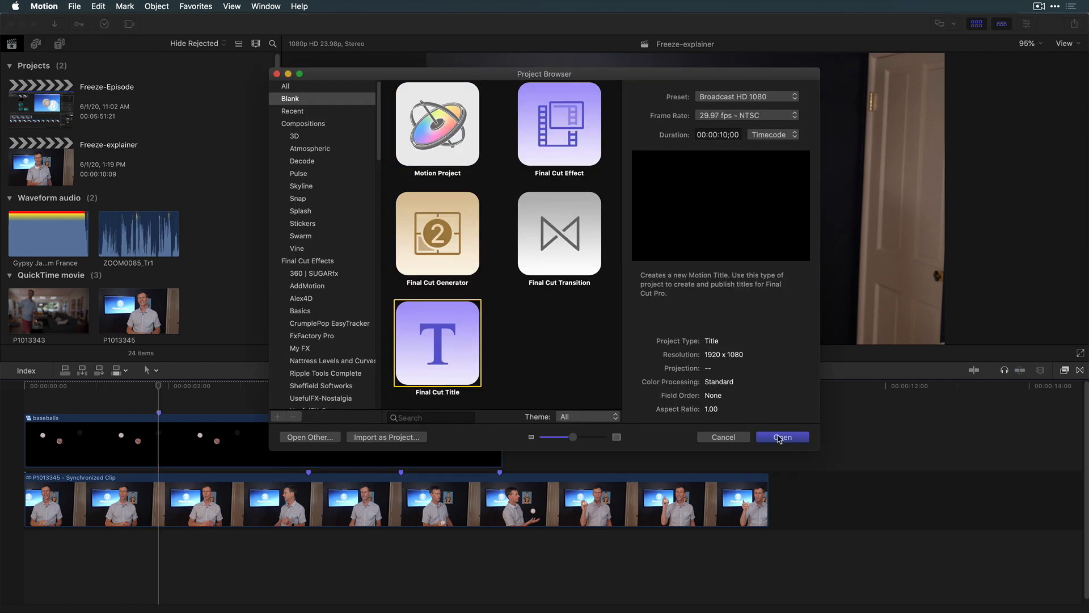
{"action": "left_click", "coordinate": [781, 436]}
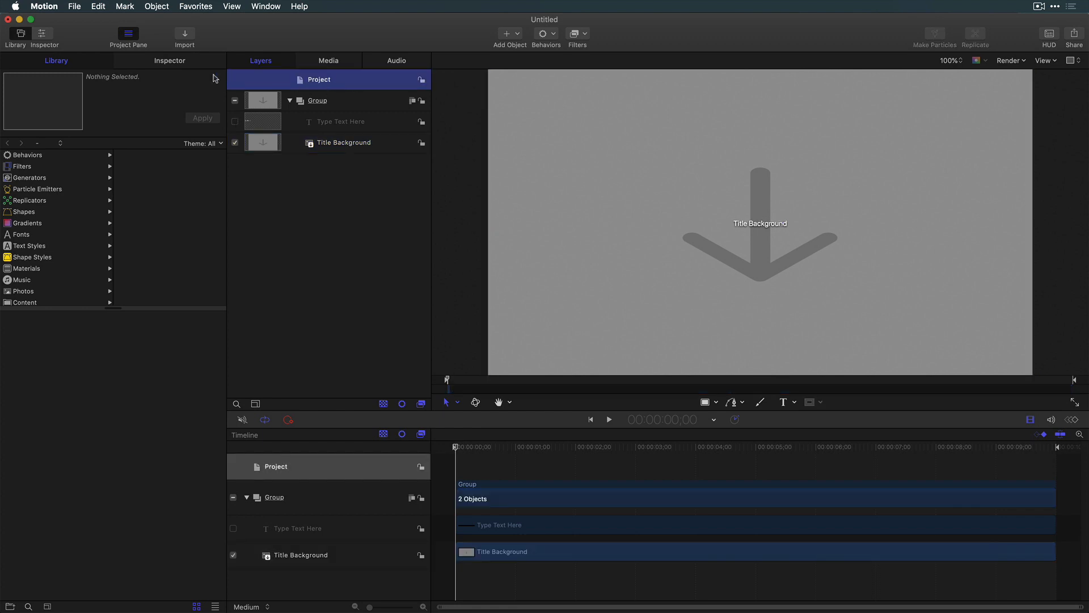
Set the project's motion blur to 8 samples with a 360° shutter angle.
{"action": "left_click", "coordinate": [169, 61]}
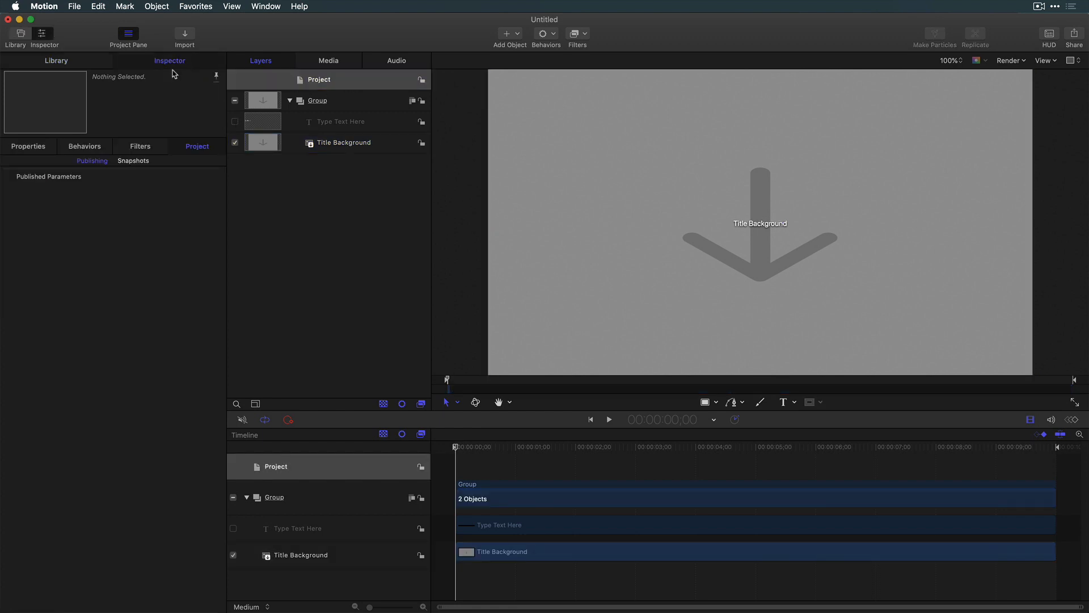
{"action": "left_click", "coordinate": [28, 147]}
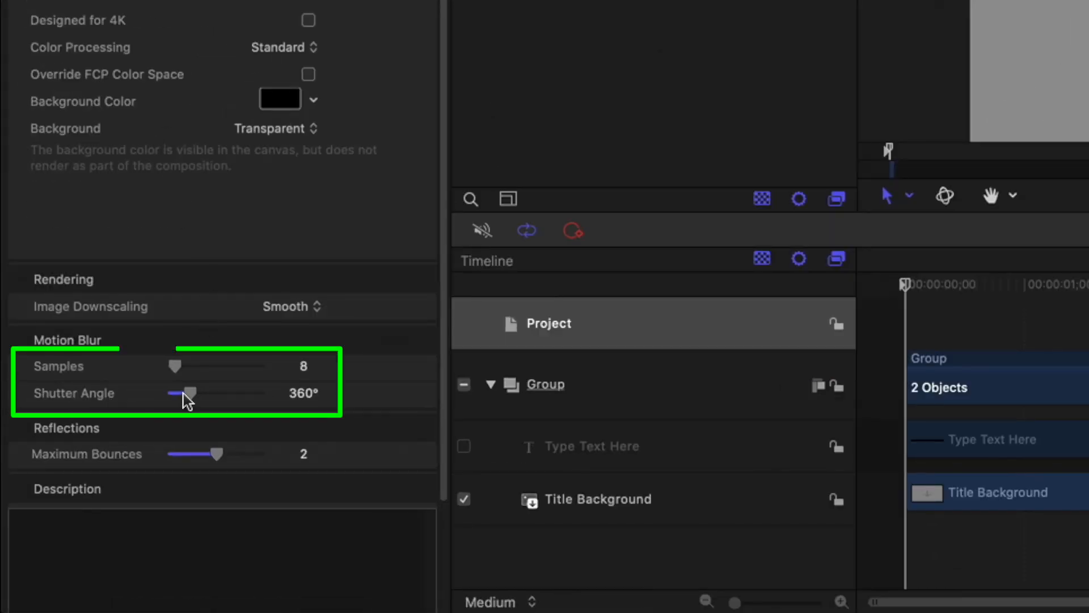
{"action": "left_click", "coordinate": [934, 88]}
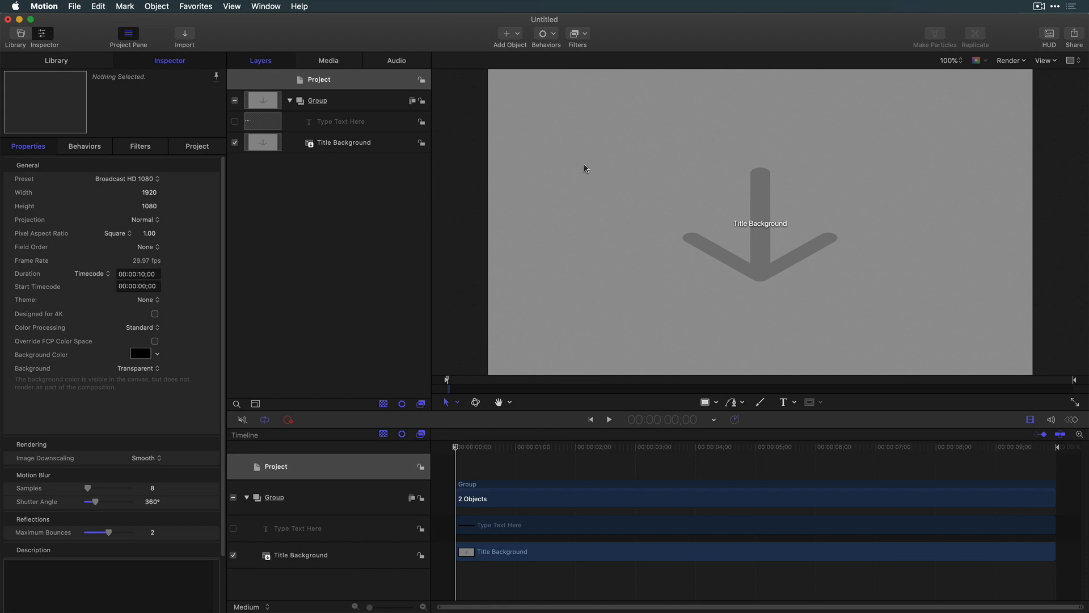
Publish the template as 'Motion Blur 360x8' in the Ripple category.
{"action": "type", "text": "Motion Blur 360x8"}
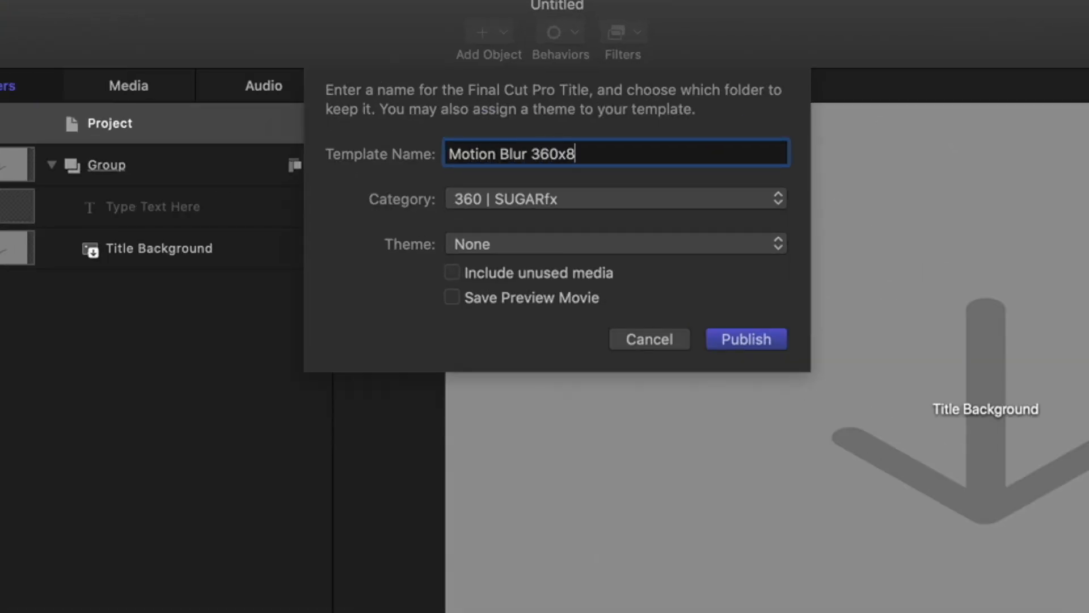
{"action": "left_click", "coordinate": [614, 198]}
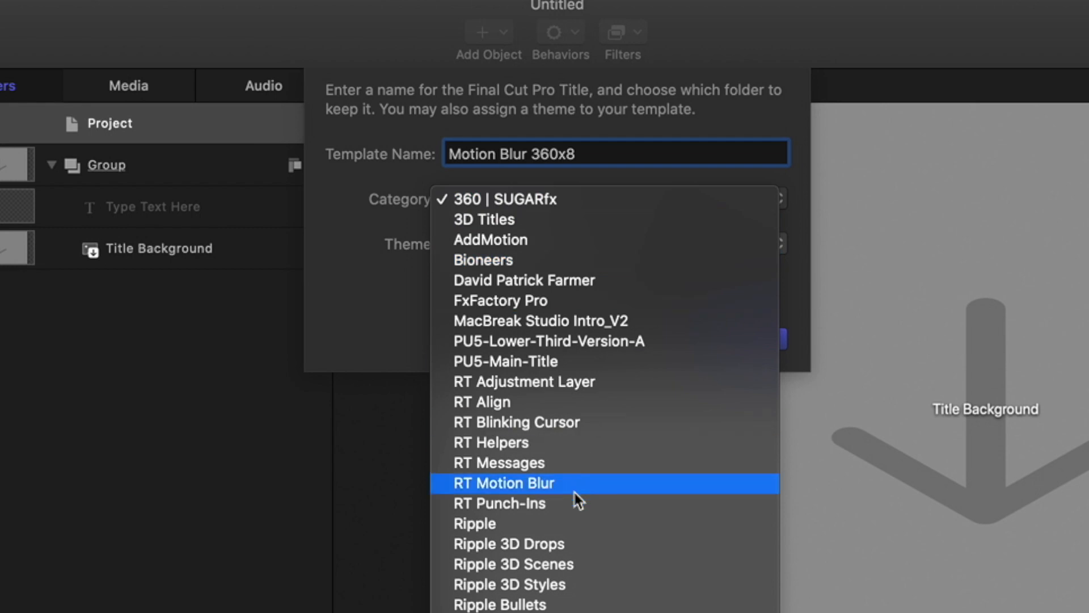
{"action": "left_click", "coordinate": [474, 523]}
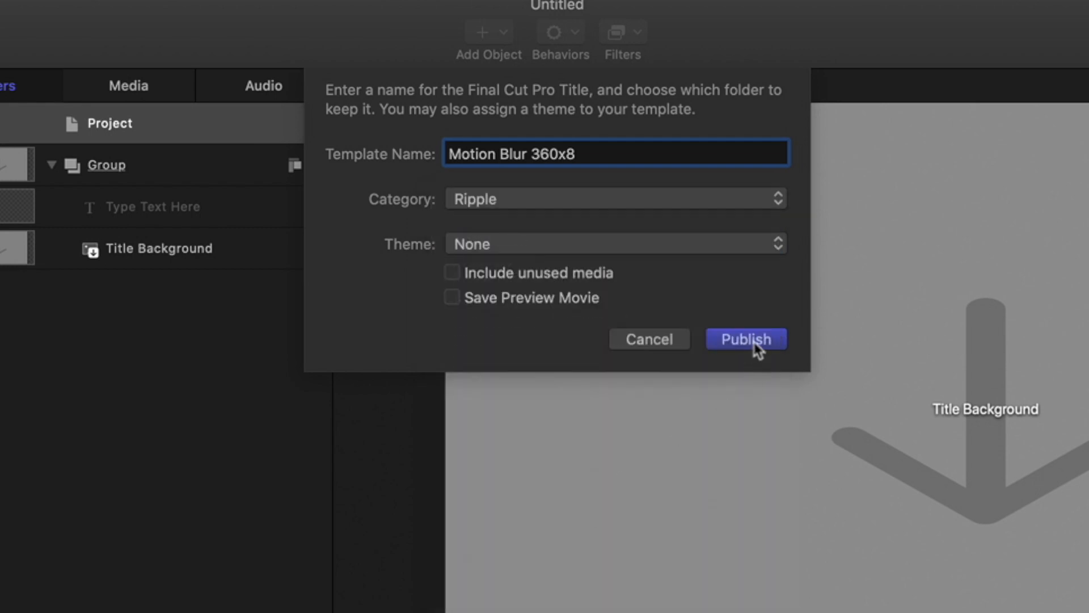
{"action": "left_click", "coordinate": [745, 339]}
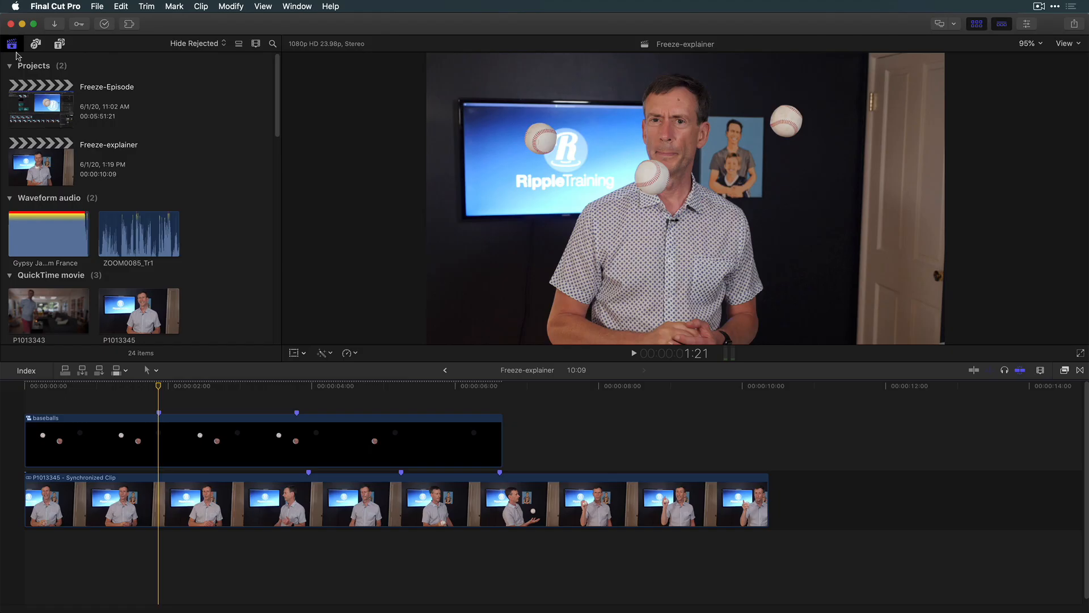
Show the Ripple titles in the titles browser to locate Motion Blur 360x8.
{"action": "left_click", "coordinate": [59, 43]}
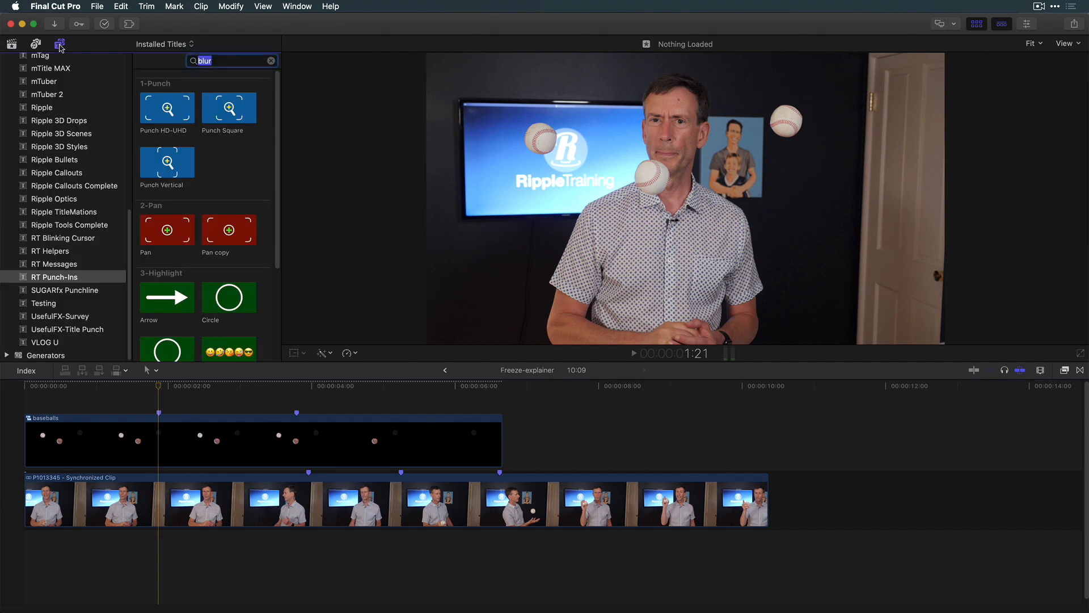
{"action": "left_click", "coordinate": [41, 107]}
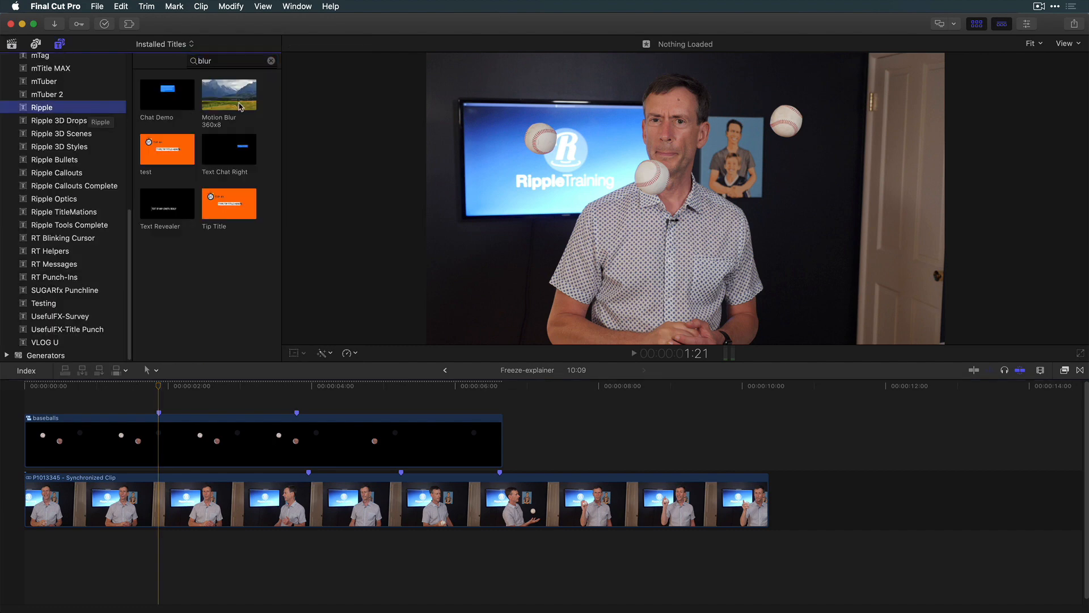